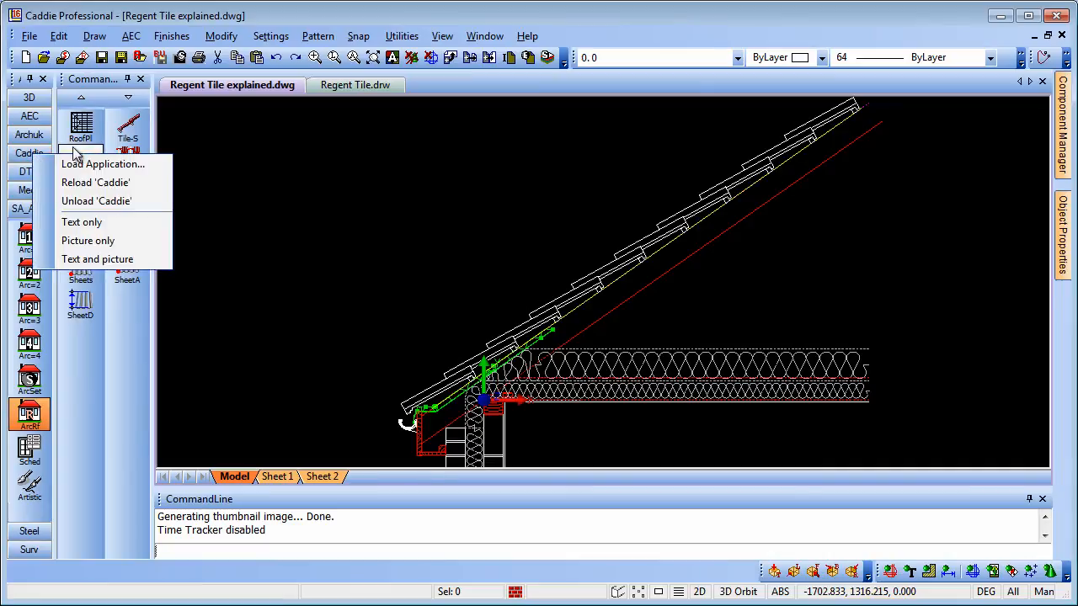
mouse_move(101, 164)
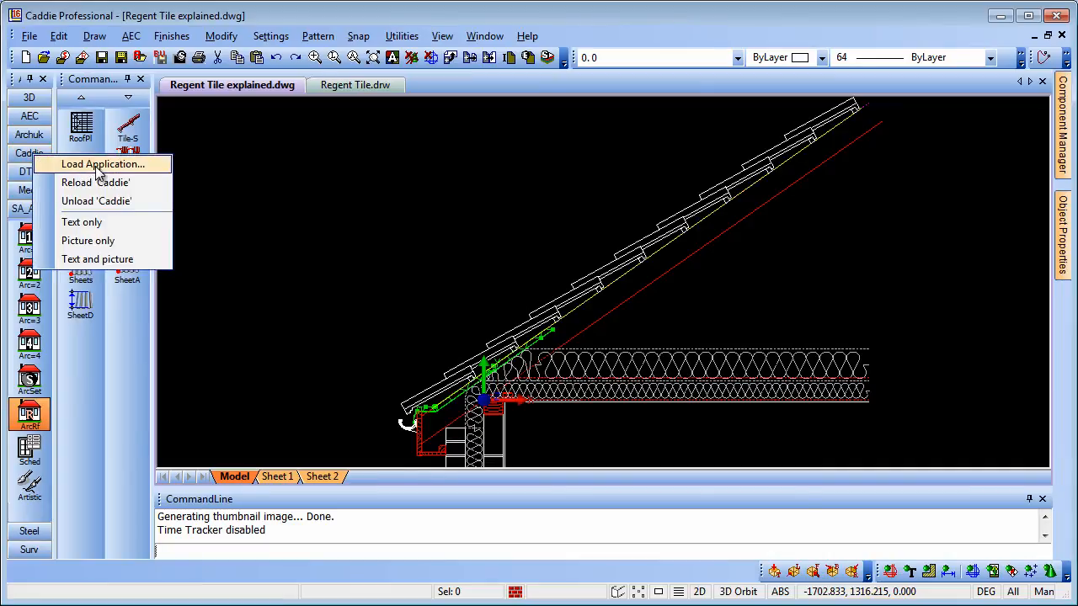
mouse_move(92, 365)
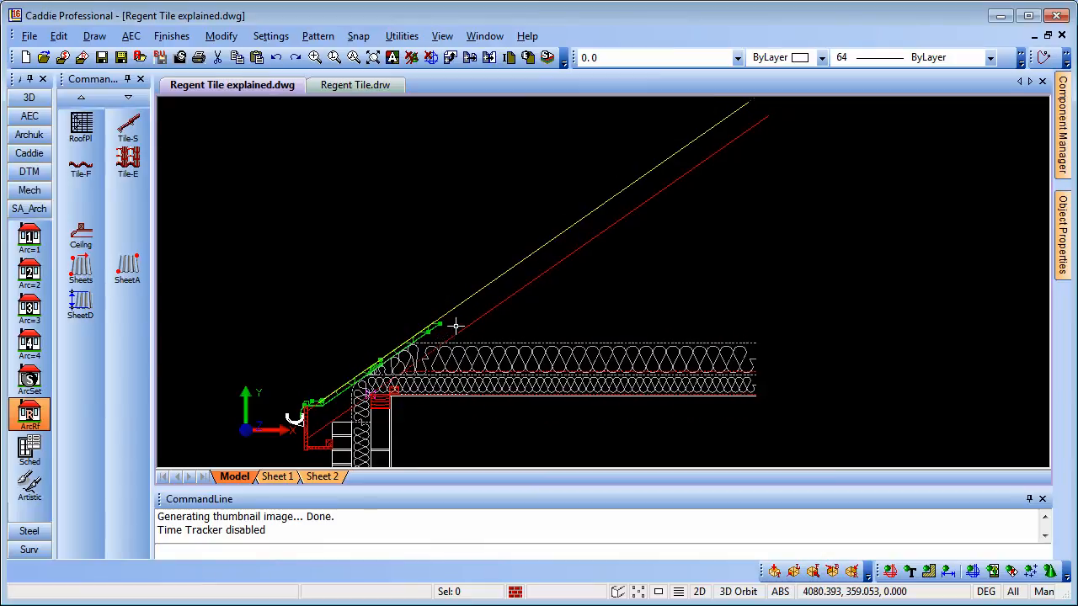
Open the Tile-S roof tile side view settings and edit the purlin end value.
click(128, 124)
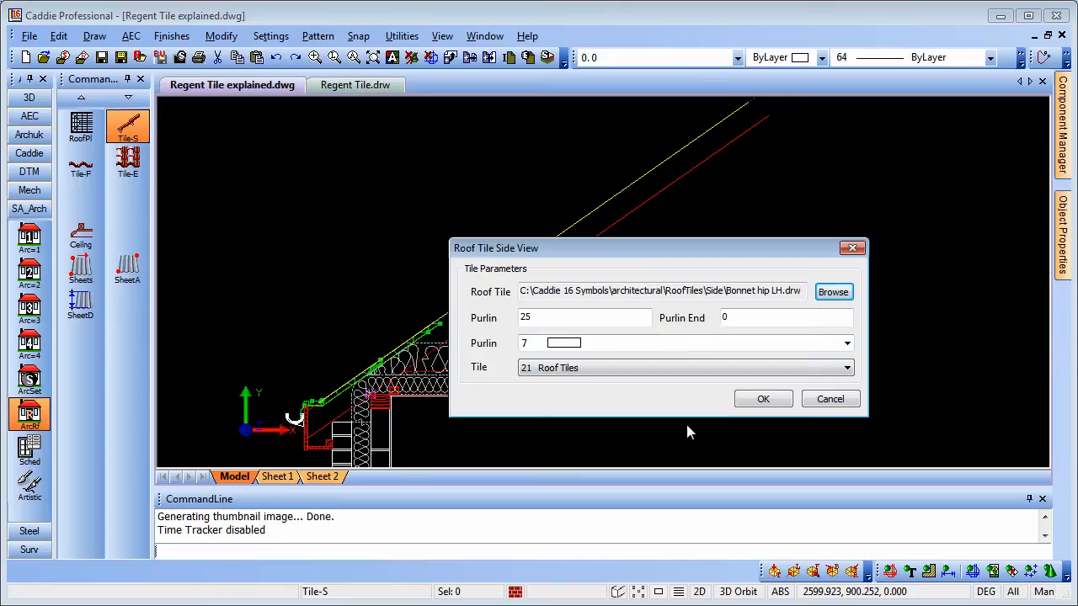
mouse_move(694, 324)
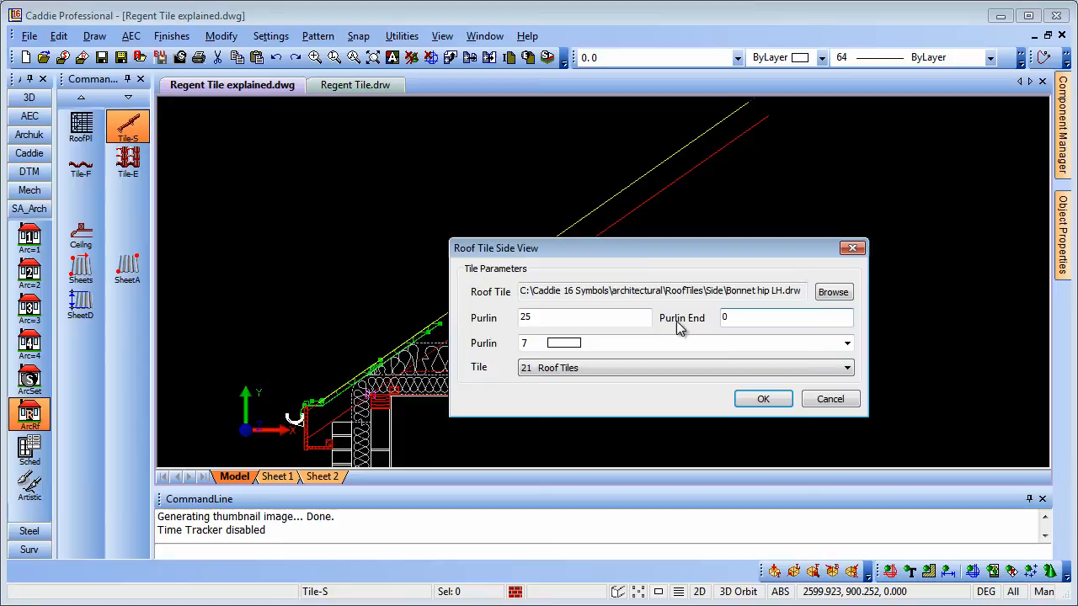
click(585, 317)
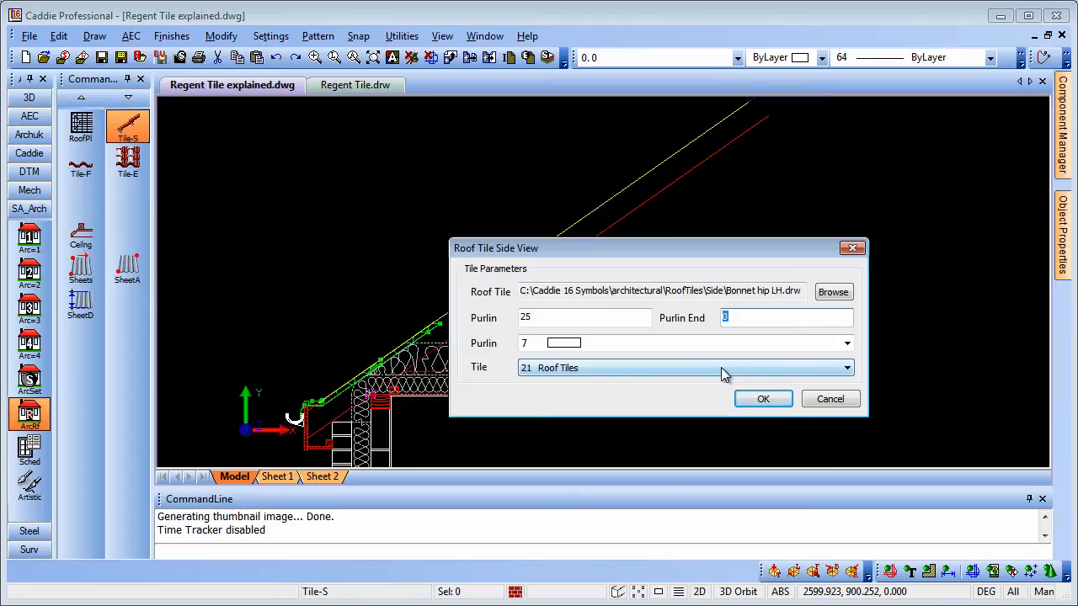
Replace the Bonnet hip LH tile with Regent Tile.drw from the Insert Tile library.
click(833, 291)
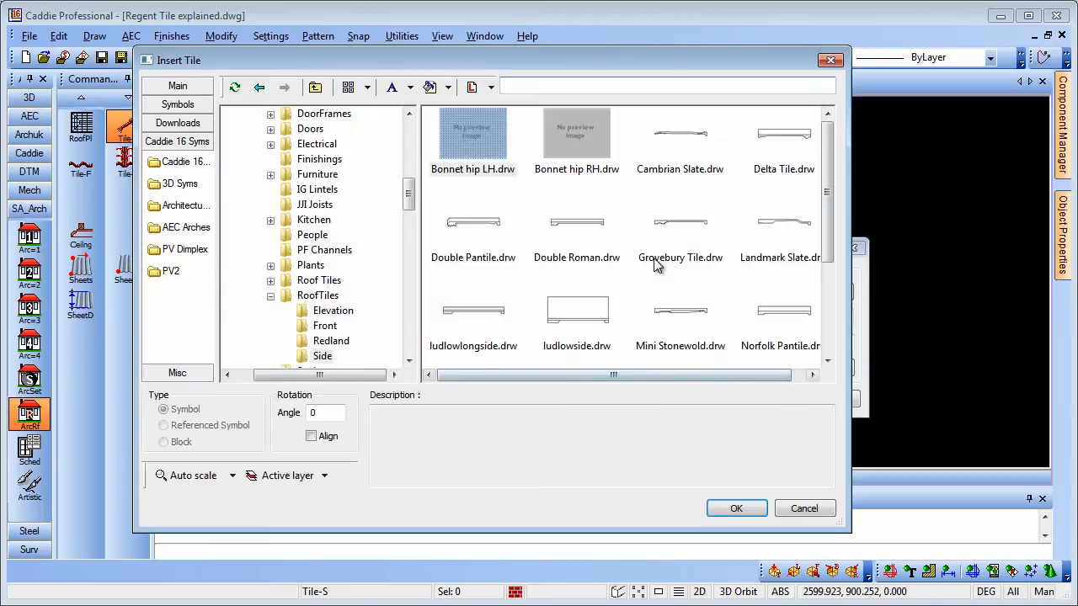
scroll(down, 3)
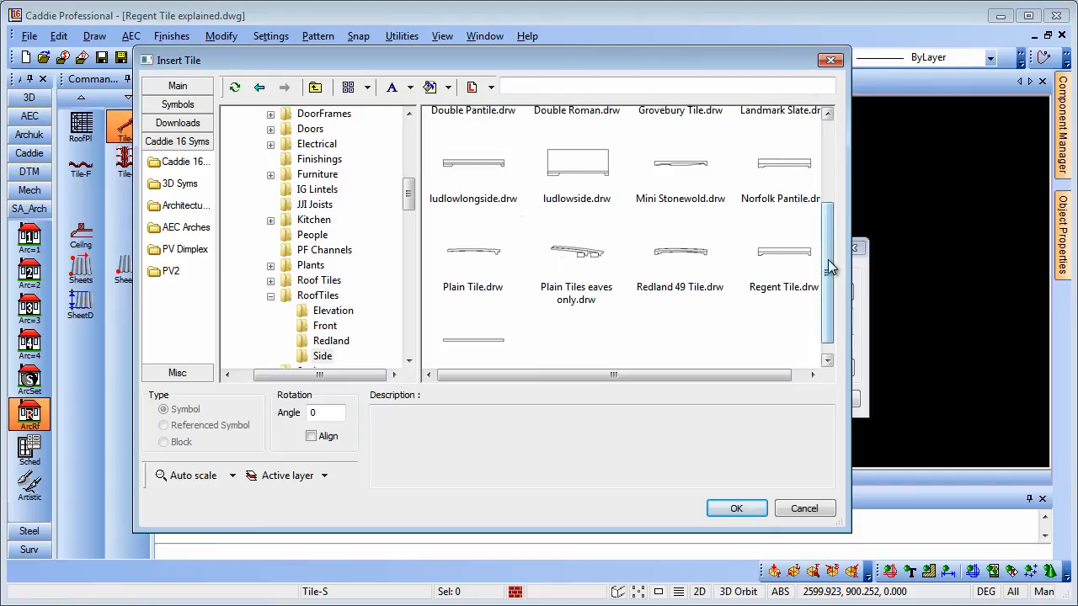
click(768, 257)
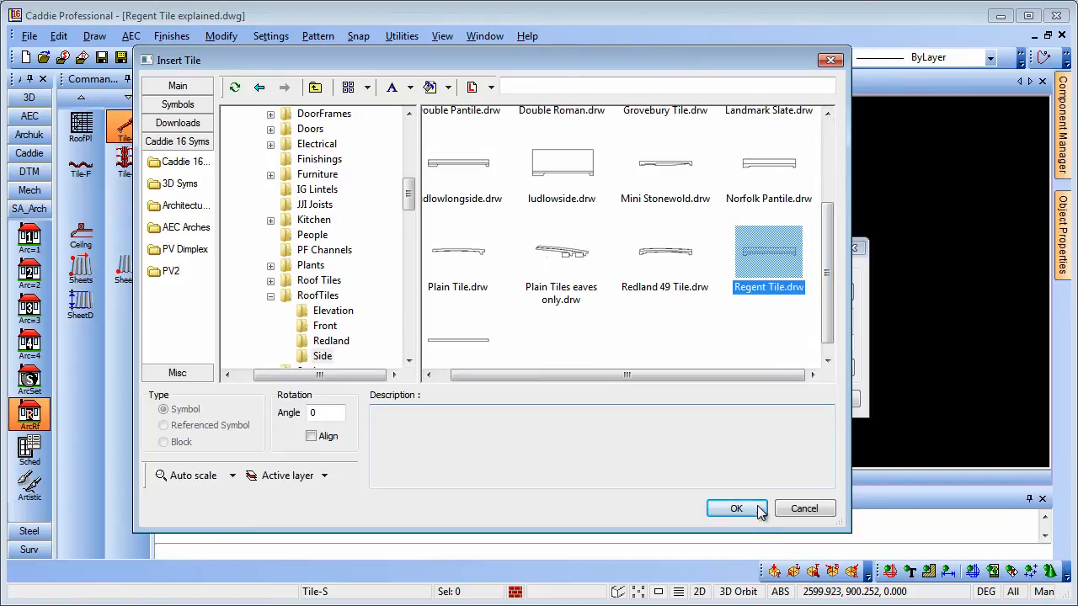
click(736, 508)
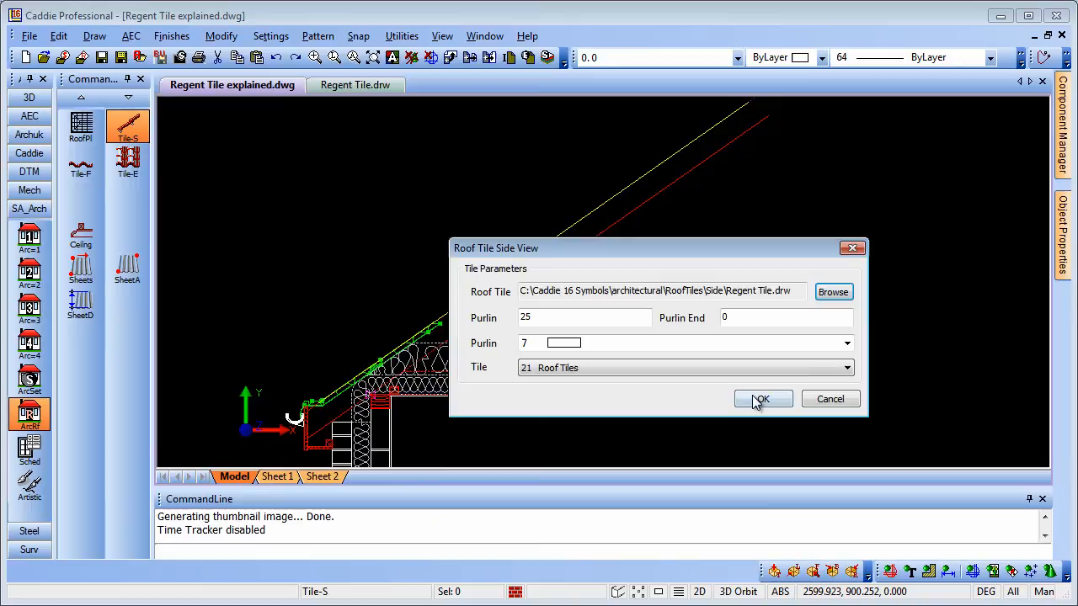
Accept the Regent Tile settings to start placing tiles along the roof line.
click(762, 398)
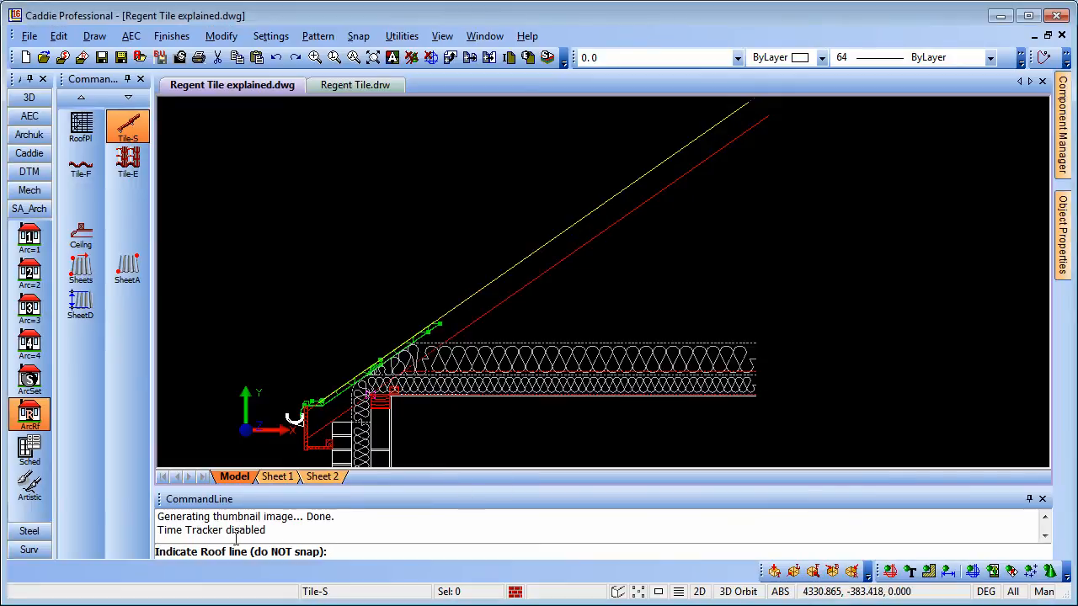
mouse_move(633, 169)
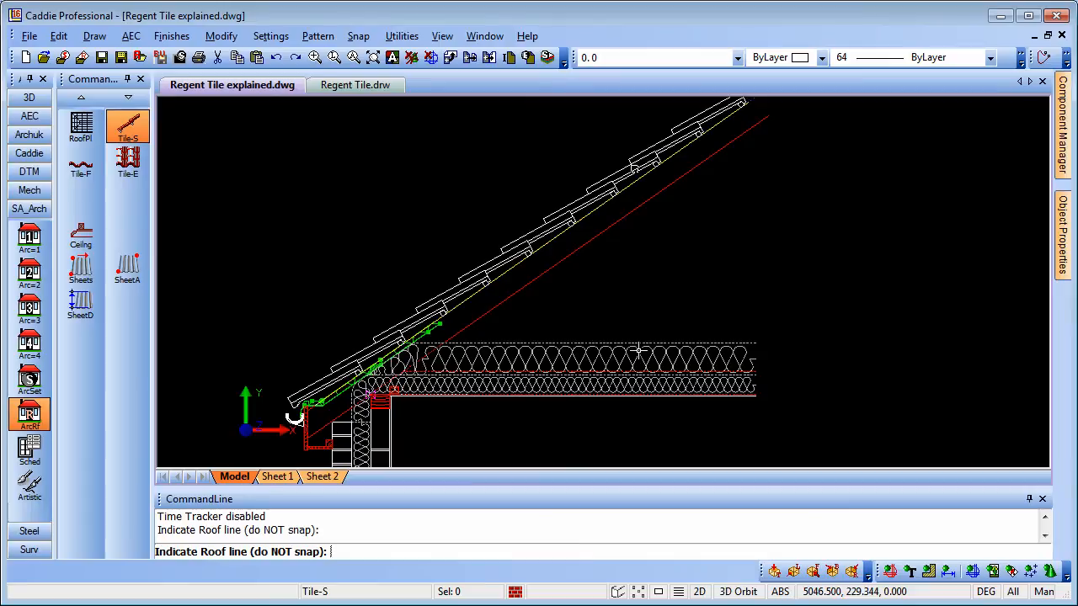
mouse_move(638, 351)
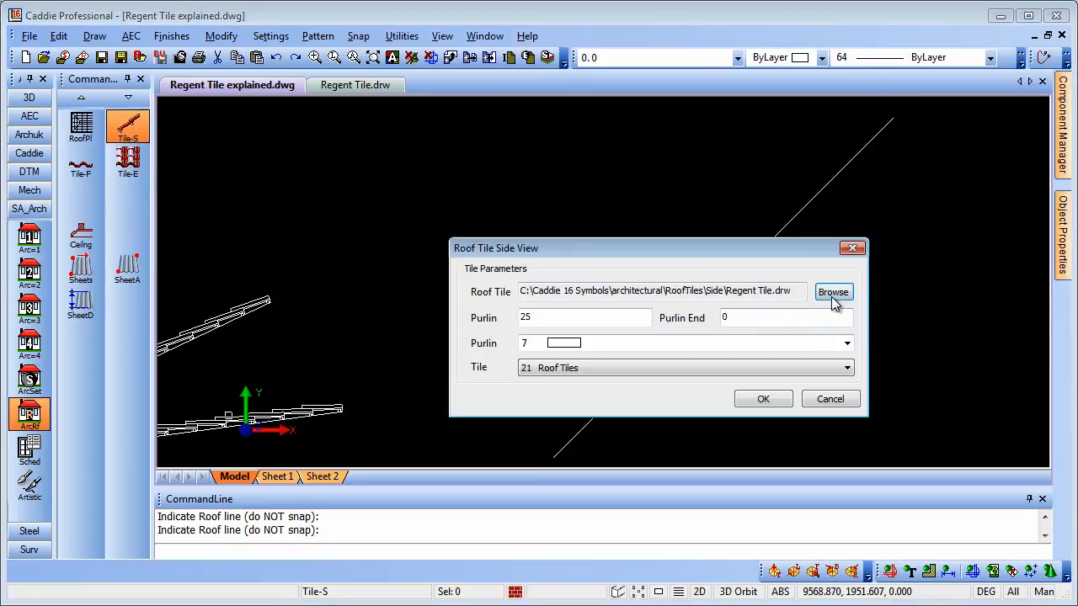
Pick Bonnet hip LH.drw from the Insert Tile library as the side view tile.
click(833, 291)
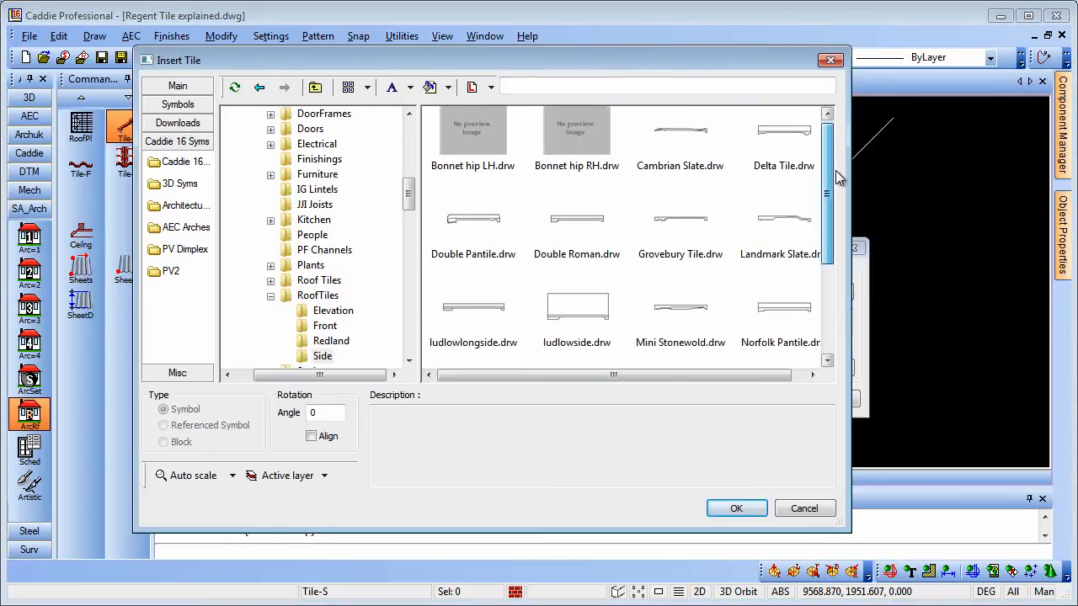
click(472, 135)
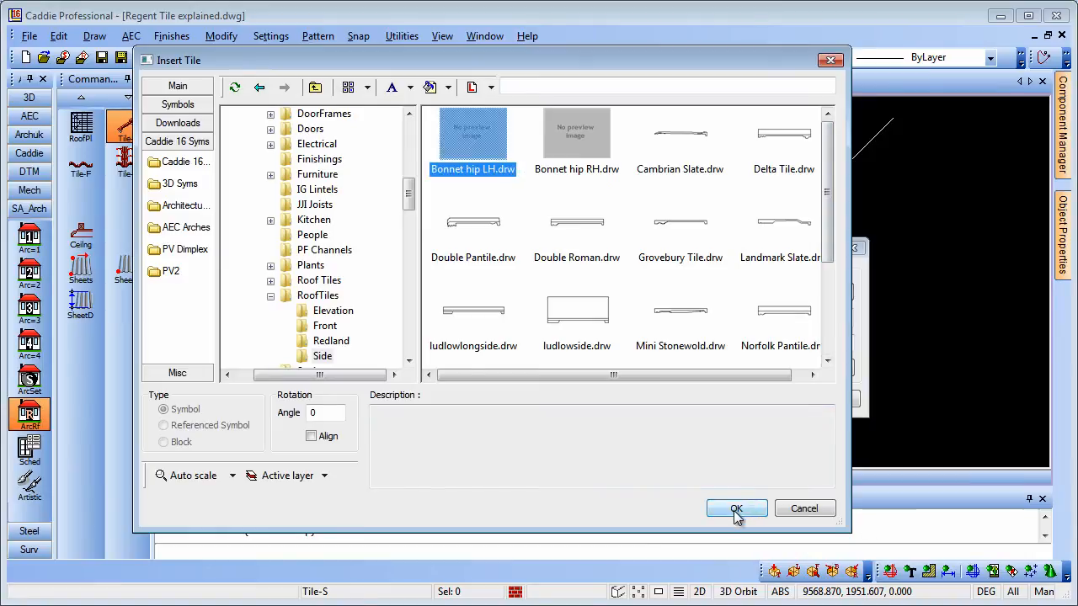
click(735, 508)
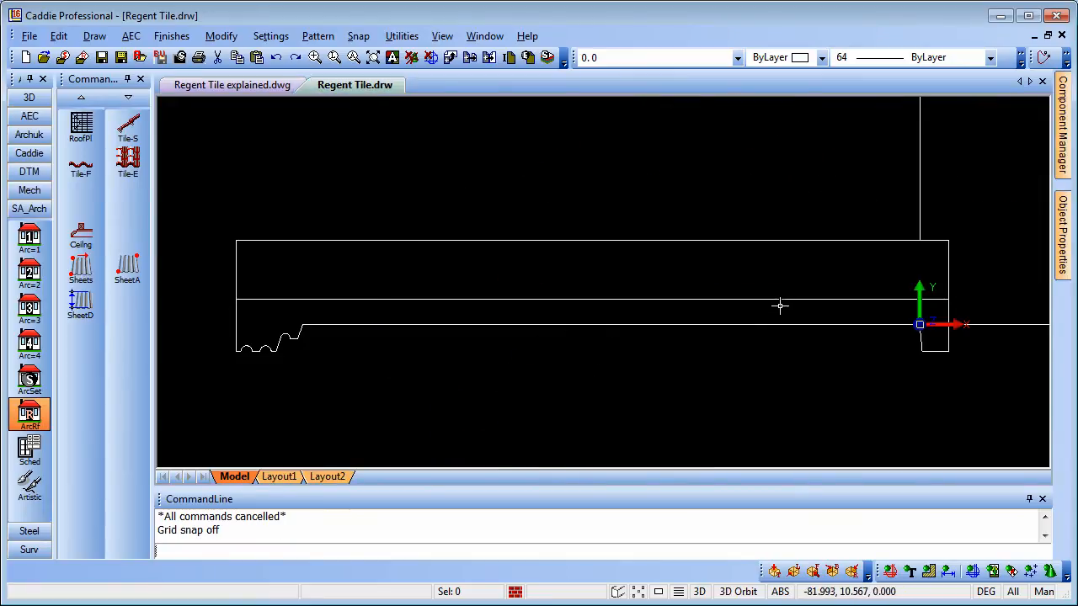
mouse_move(926, 345)
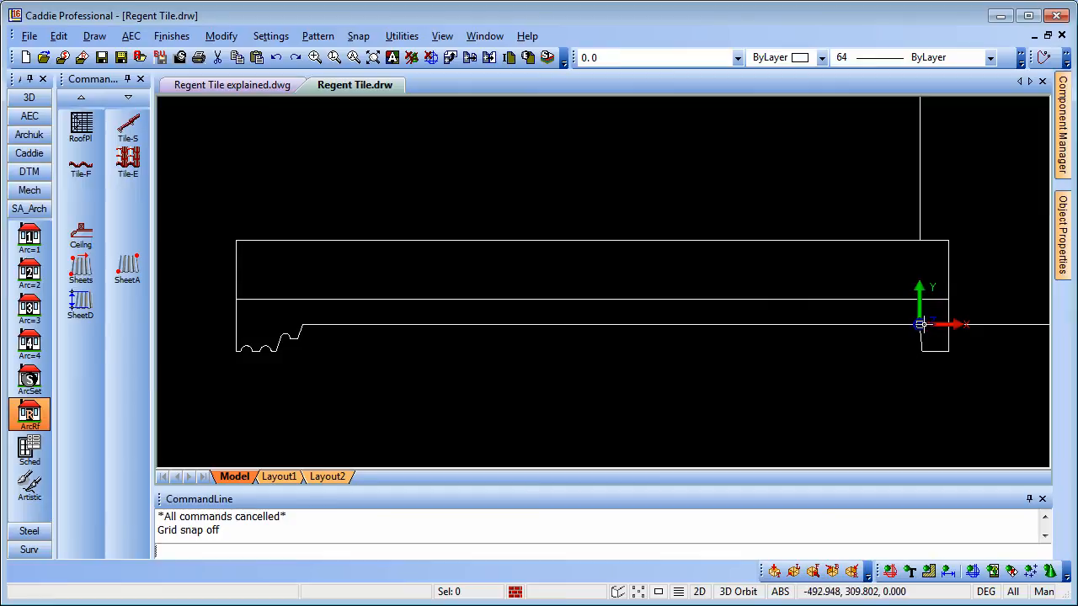
mouse_move(917, 339)
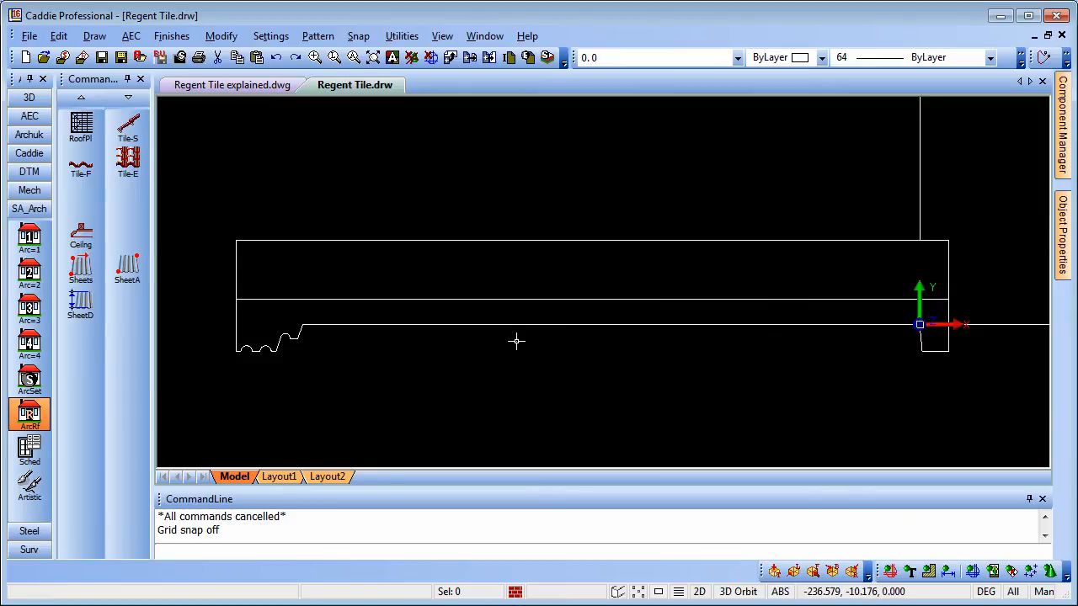
mouse_move(513, 341)
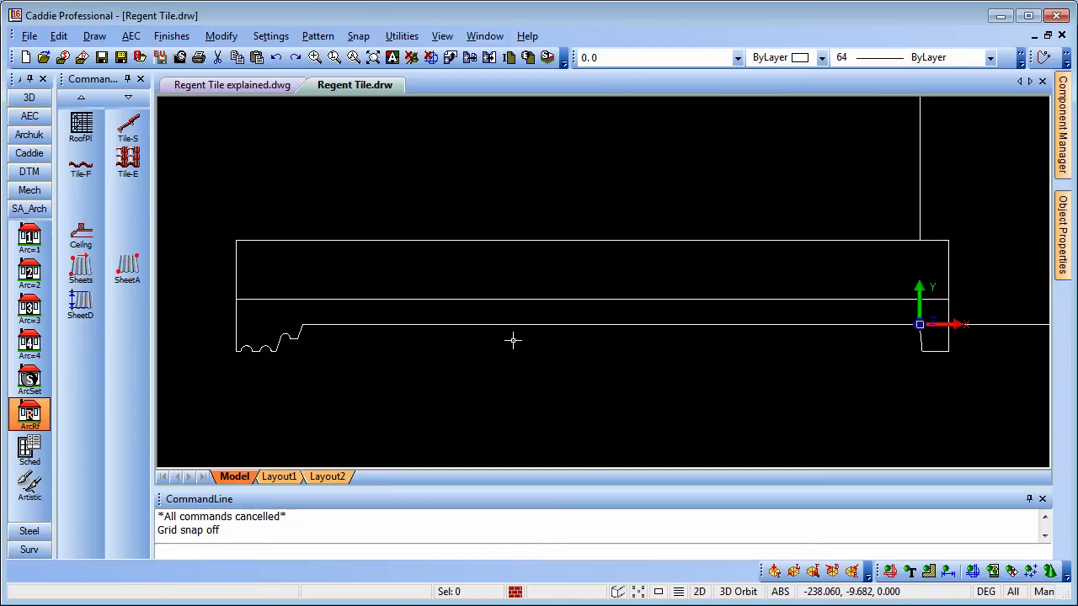
mouse_move(471, 358)
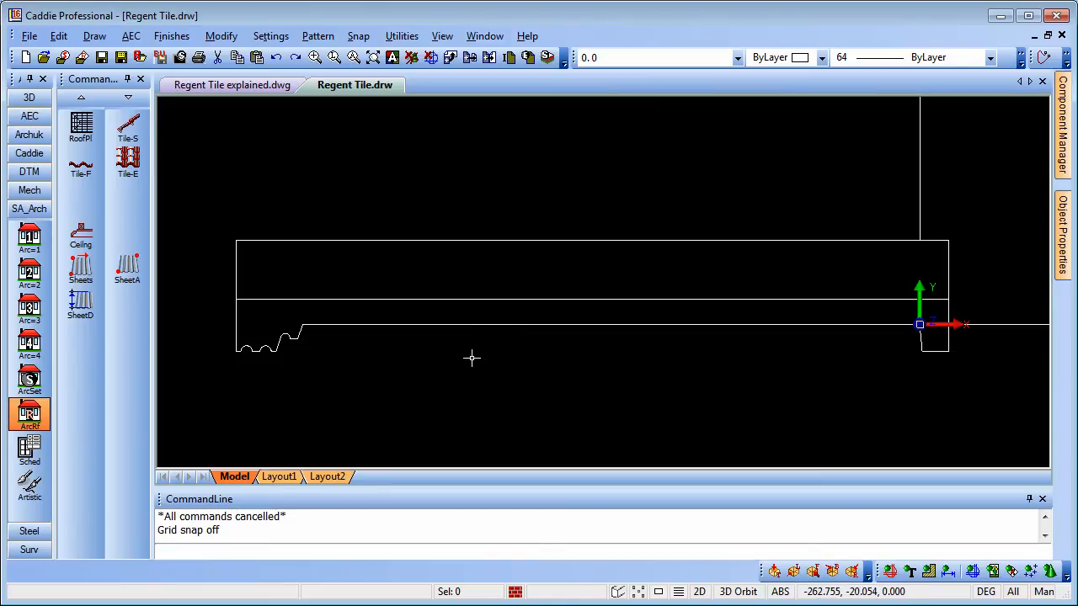
mouse_move(468, 360)
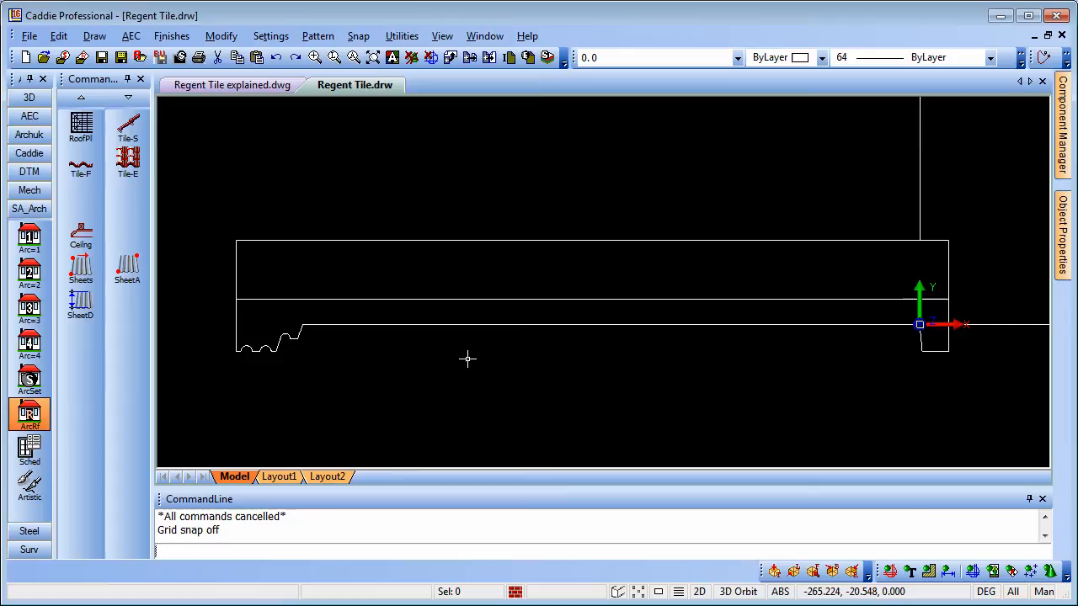
mouse_move(269, 125)
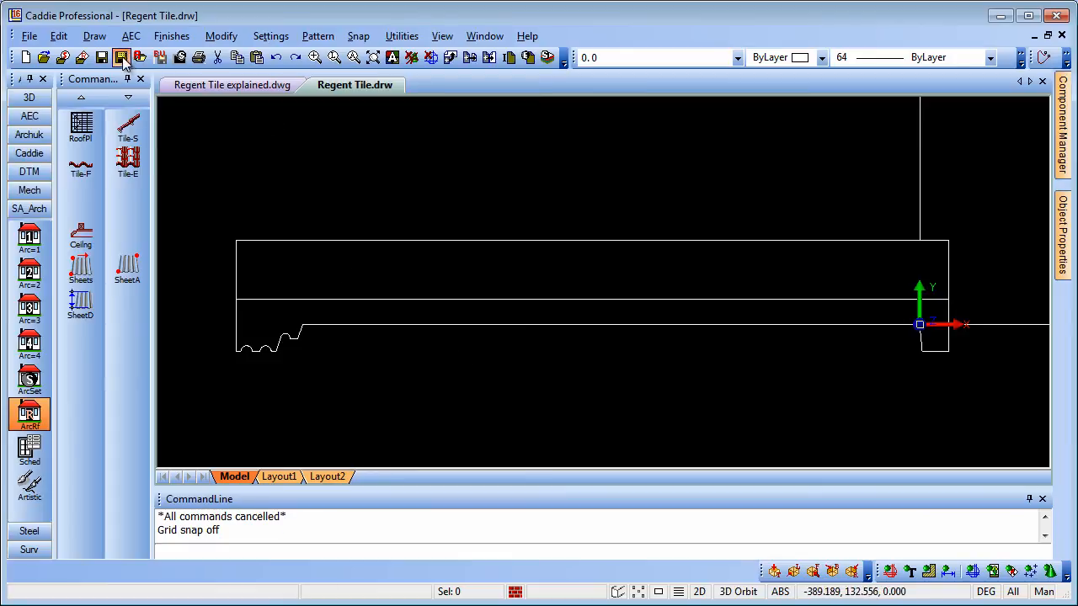
click(120, 57)
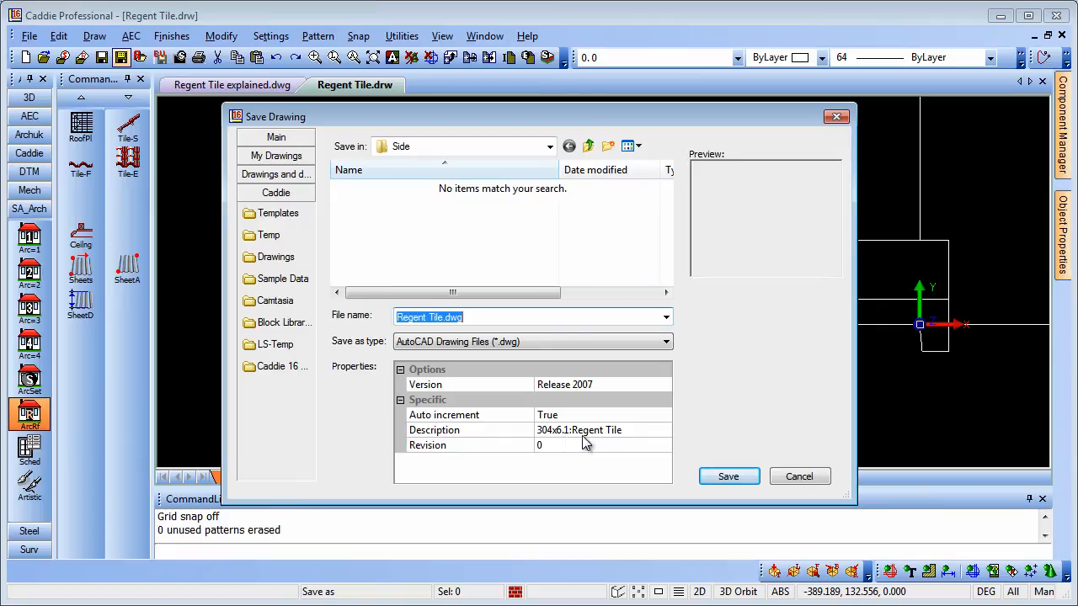
mouse_move(616, 440)
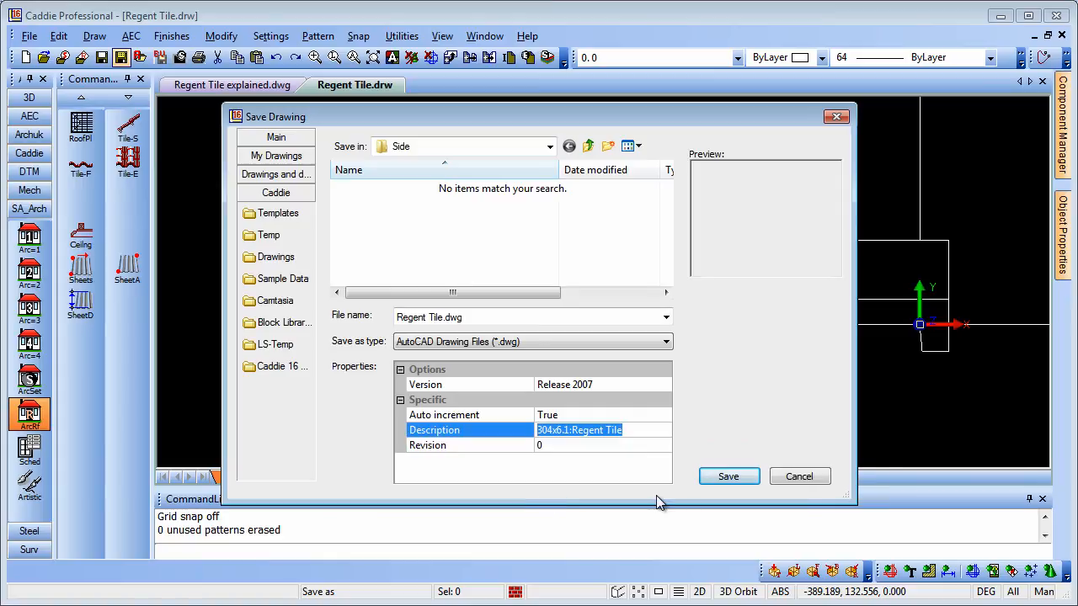
mouse_move(436, 164)
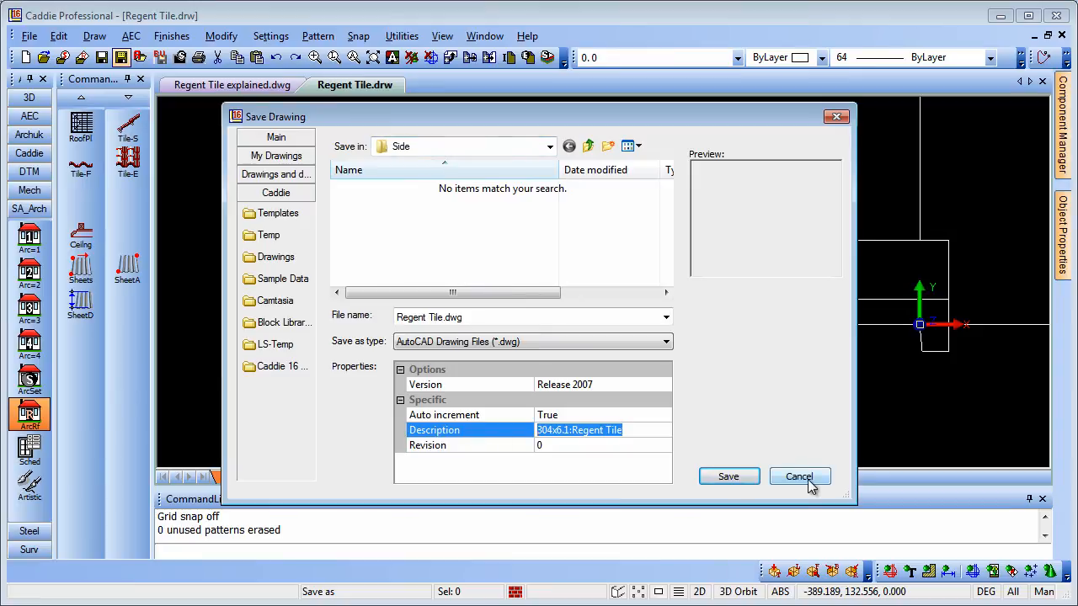
click(798, 476)
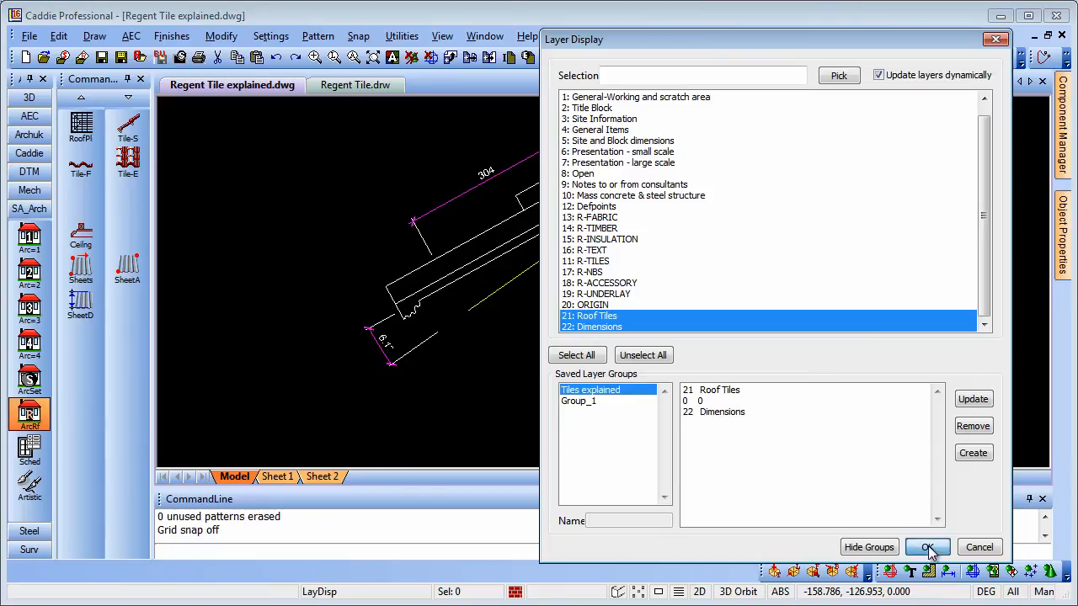
Show the Roof Tiles and Dimensions layers, then return to Regent Tile.drw.
click(926, 547)
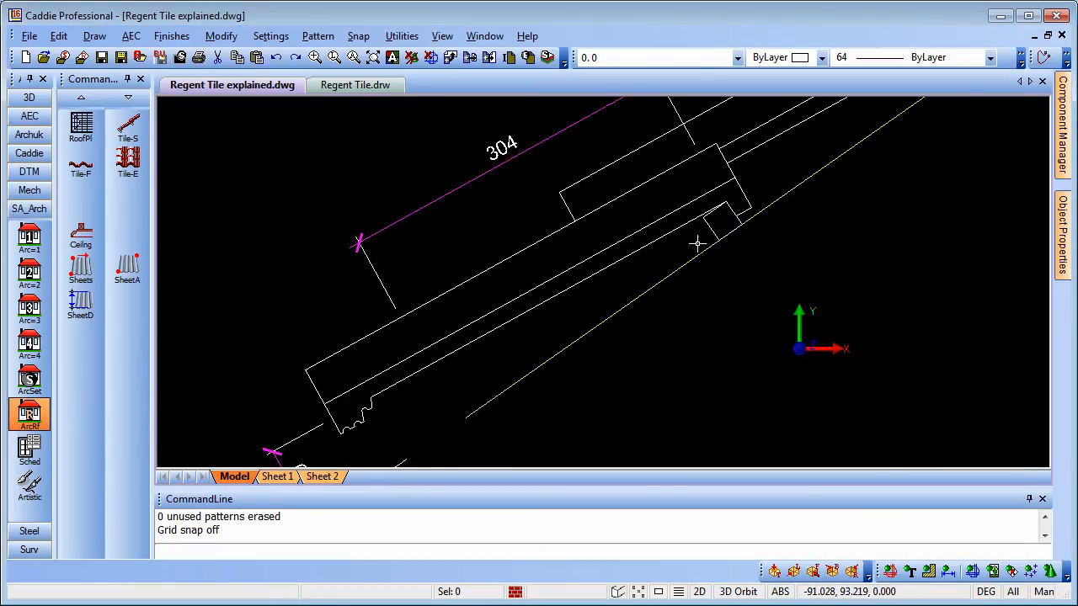
mouse_move(728, 201)
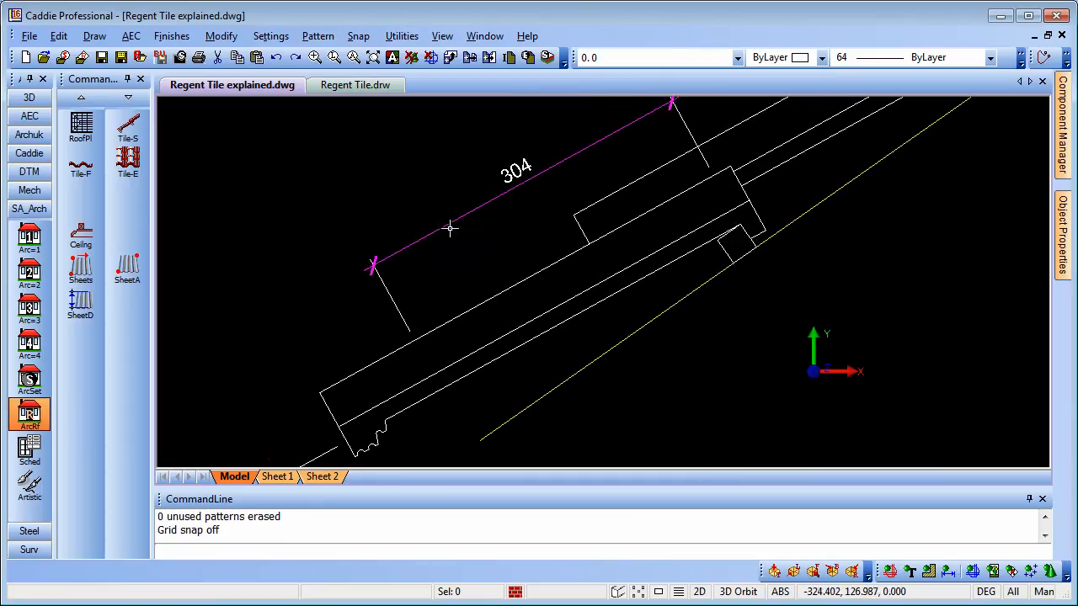
mouse_move(738, 223)
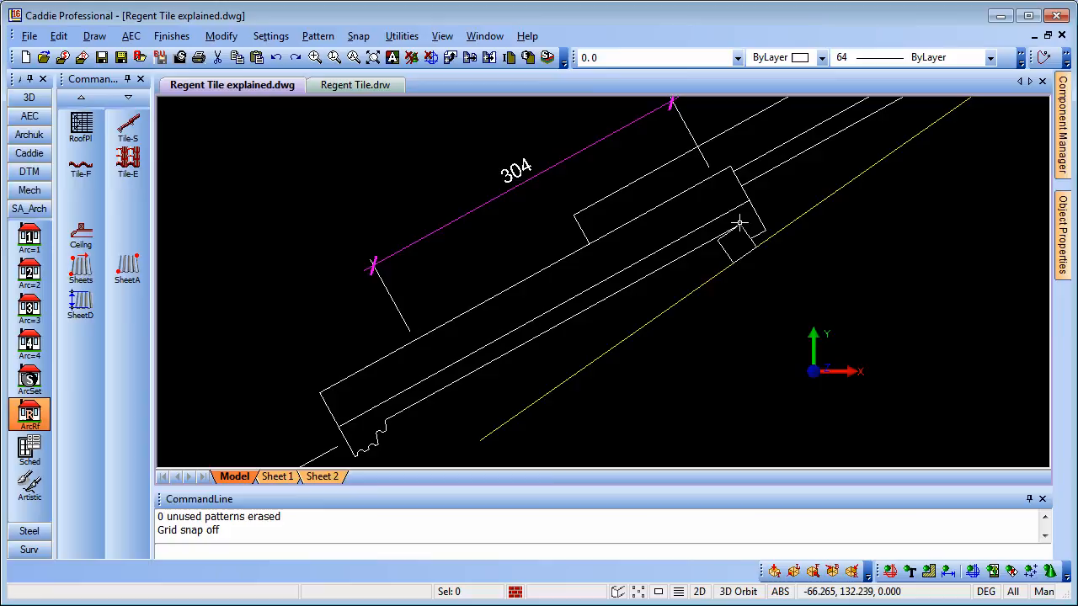
mouse_move(724, 234)
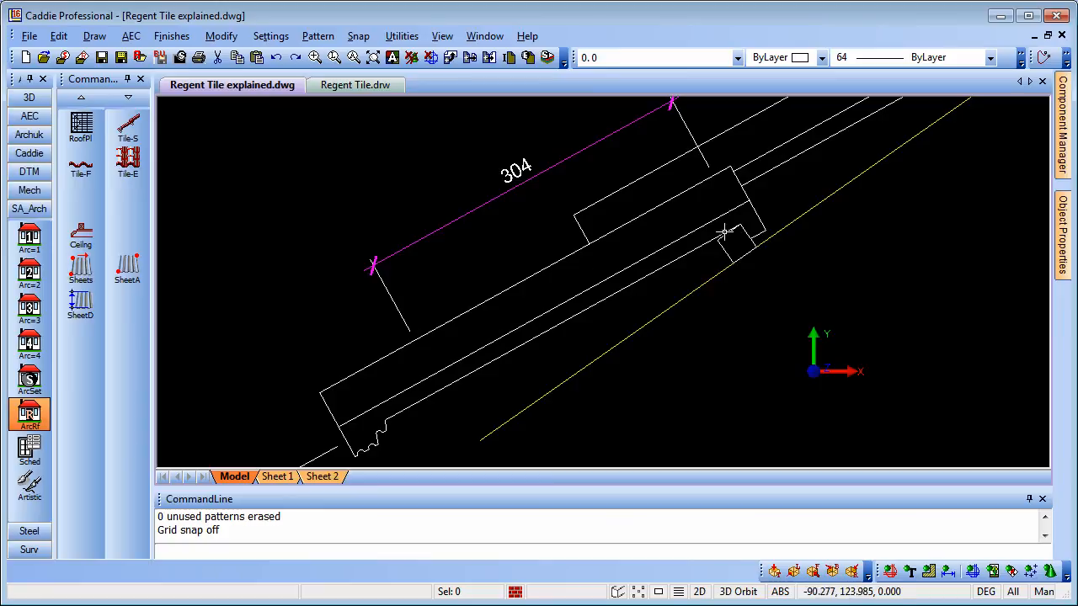
mouse_move(410, 334)
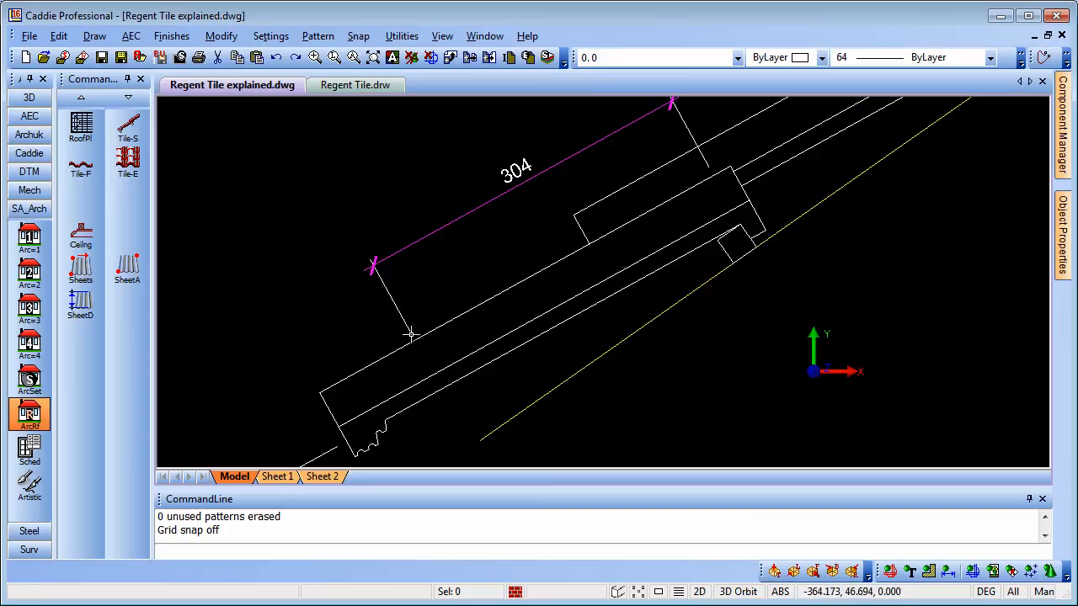
click(354, 84)
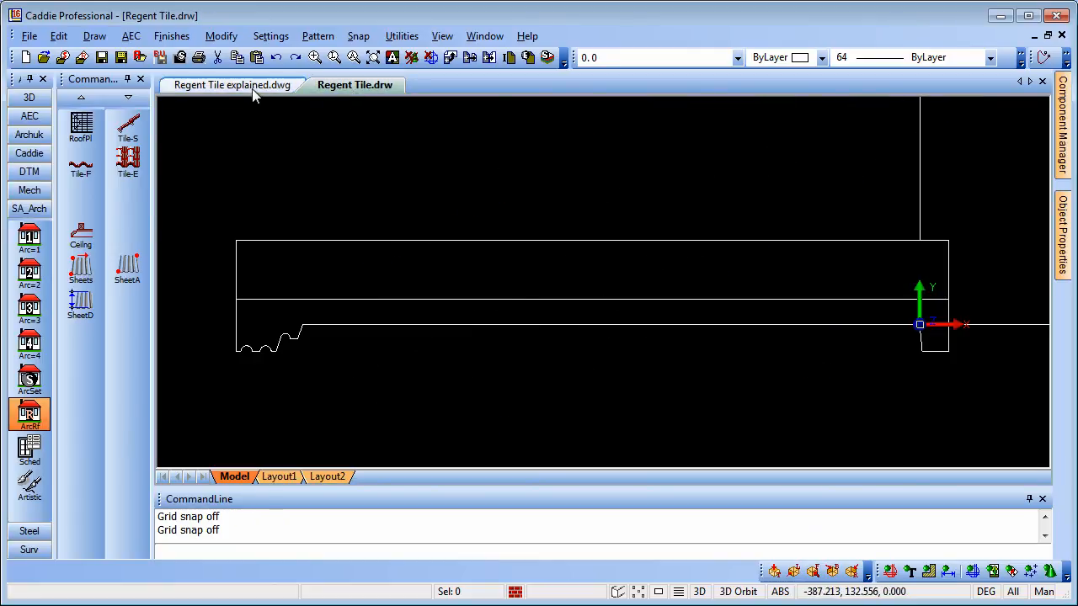
Switch to the Regent Tile explained.dwg tab showing the 304-dimensioned tile section.
click(232, 84)
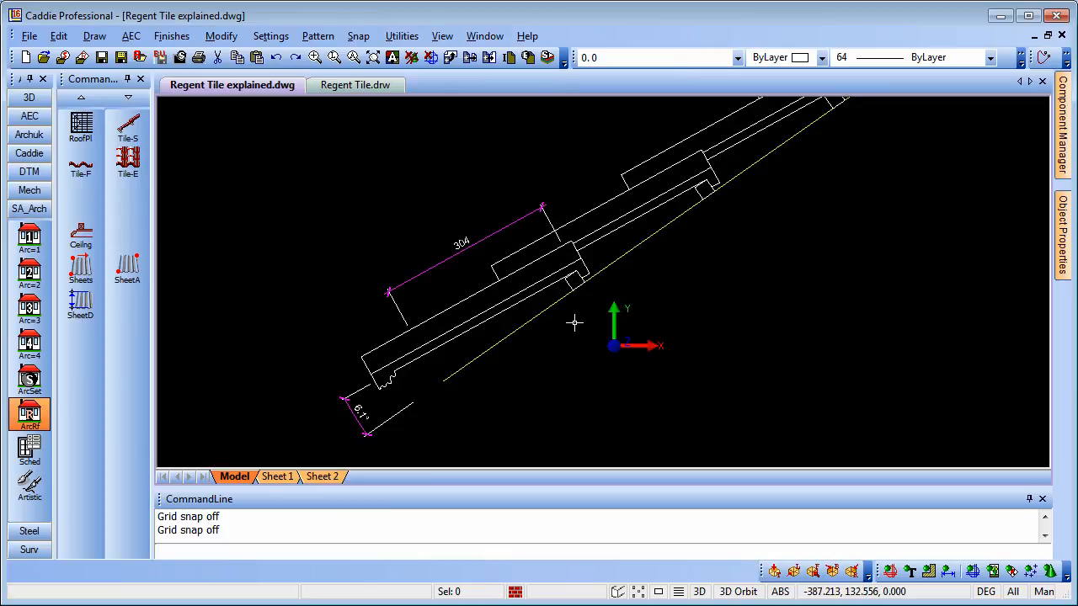
mouse_move(689, 341)
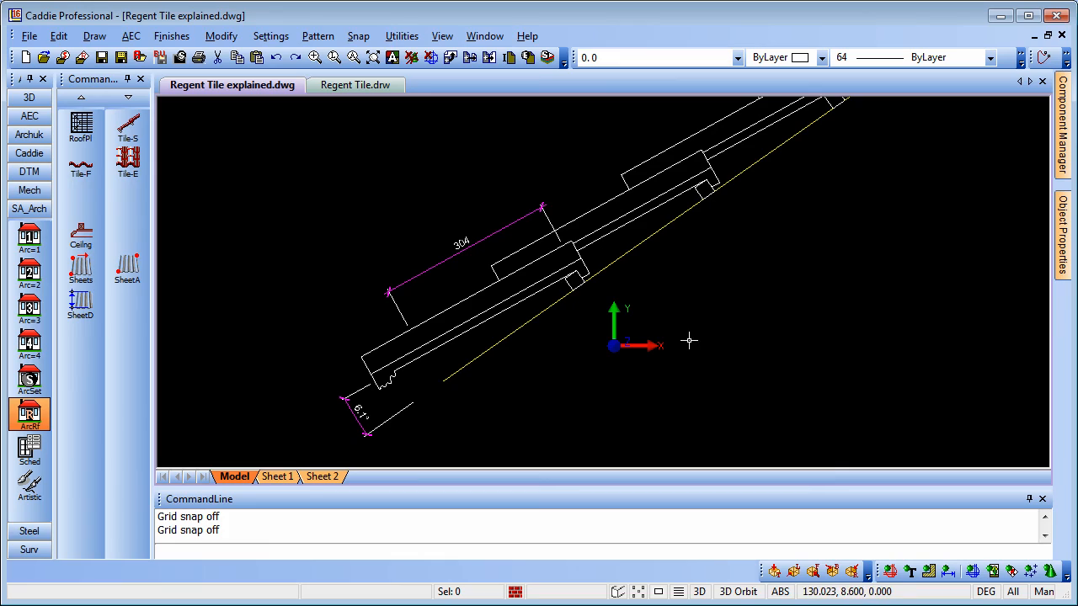